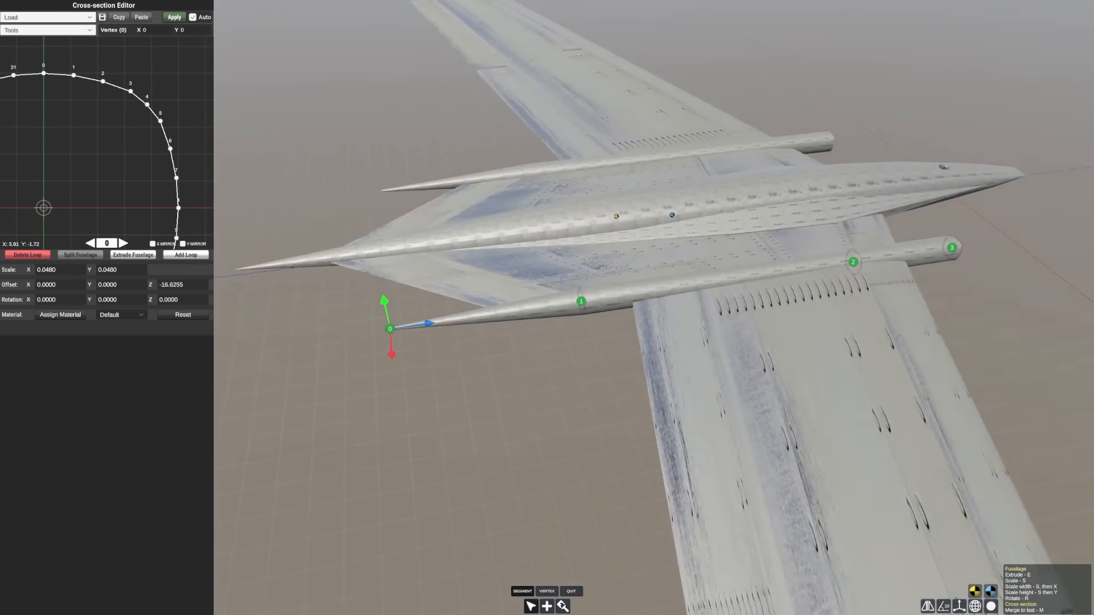
Exit the cross-section editor back to the RV-02 Nomad in the designer.
left_click(570, 591)
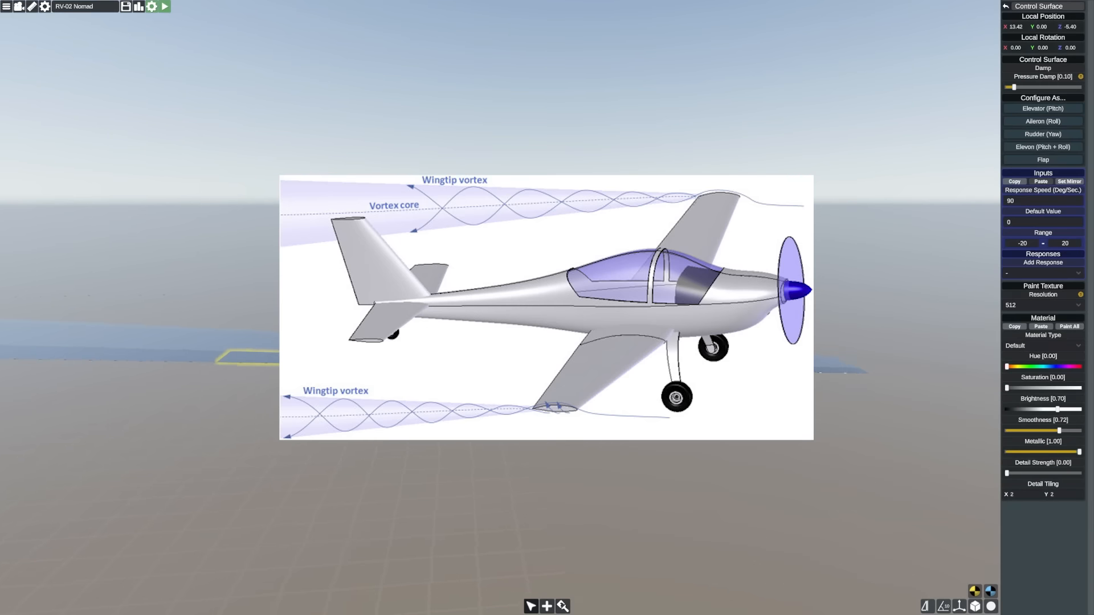
Launch the craft into flight from the designer toolbar.
left_click(164, 7)
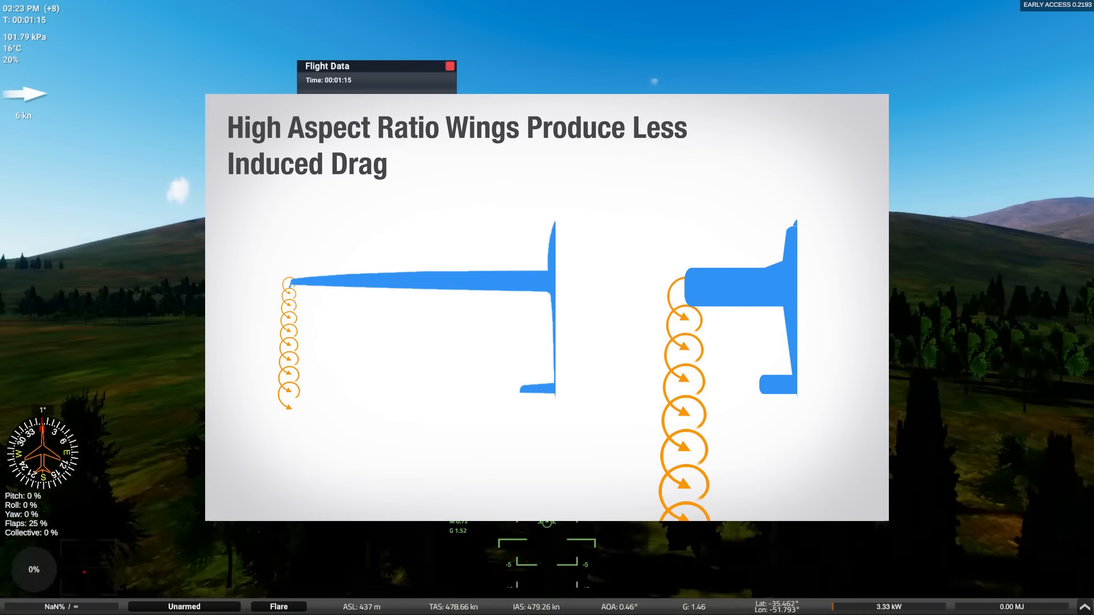
left_click(450, 66)
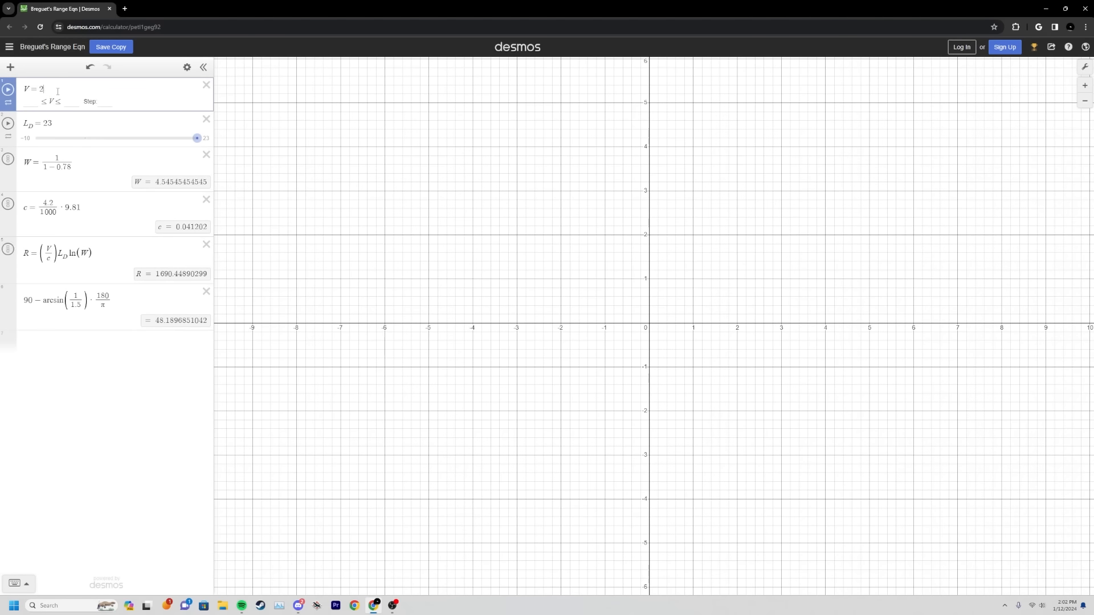
Lower the cruise speed V slider to 258.
type("00")
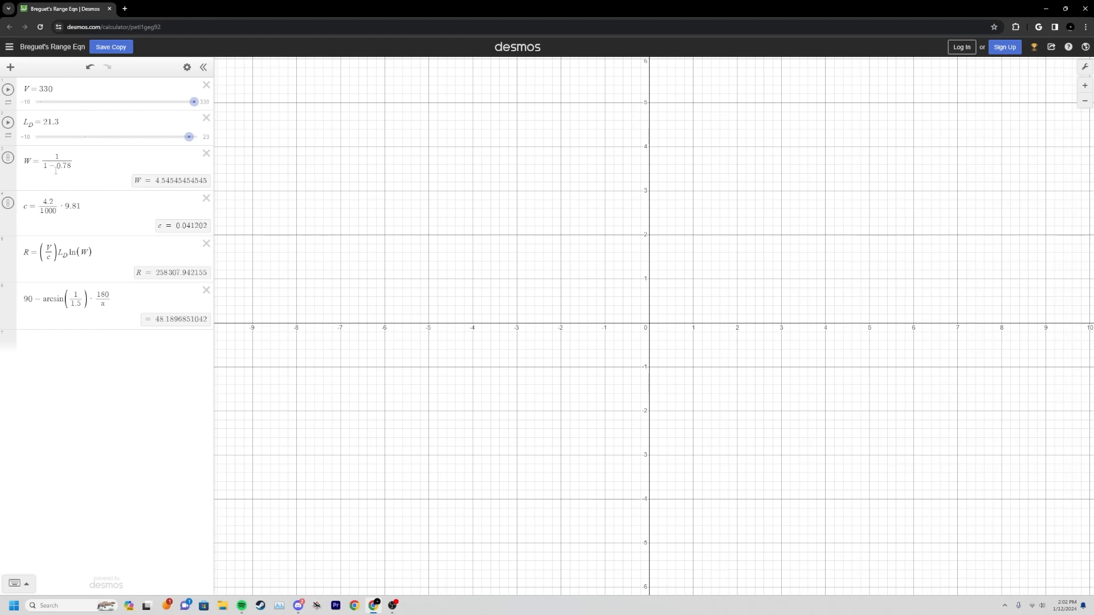
mouse_move(52, 192)
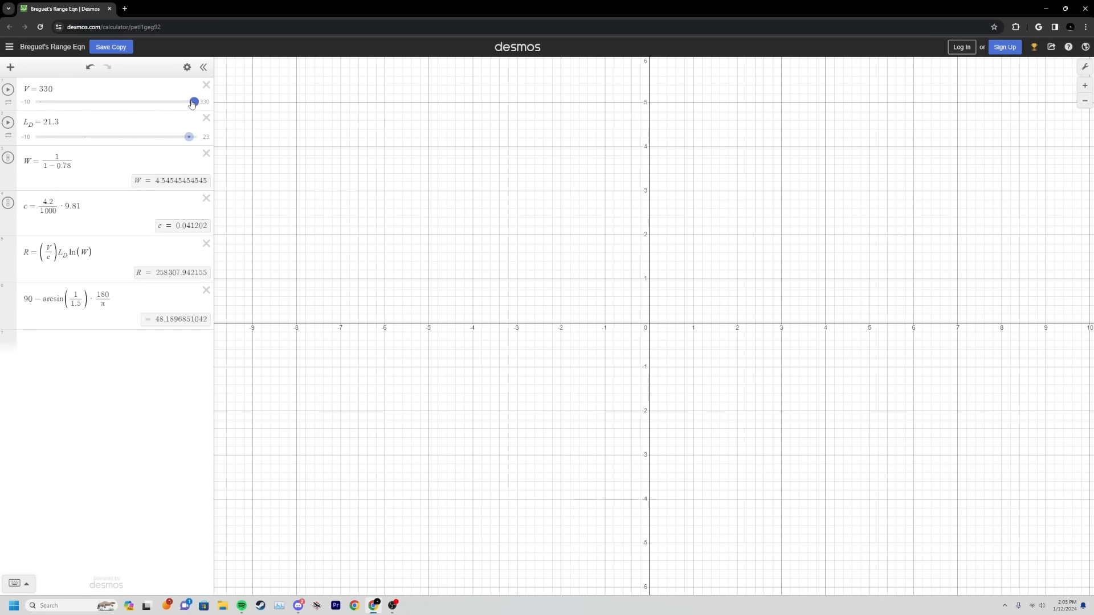
left_click_drag(194, 102, 166, 102)
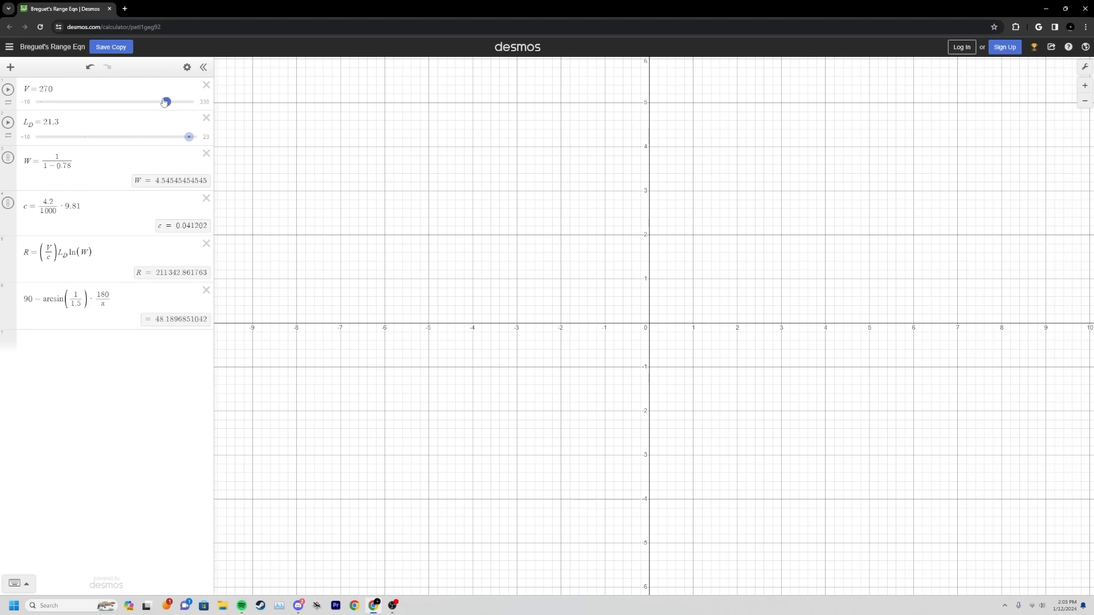
left_click_drag(165, 102, 160, 102)
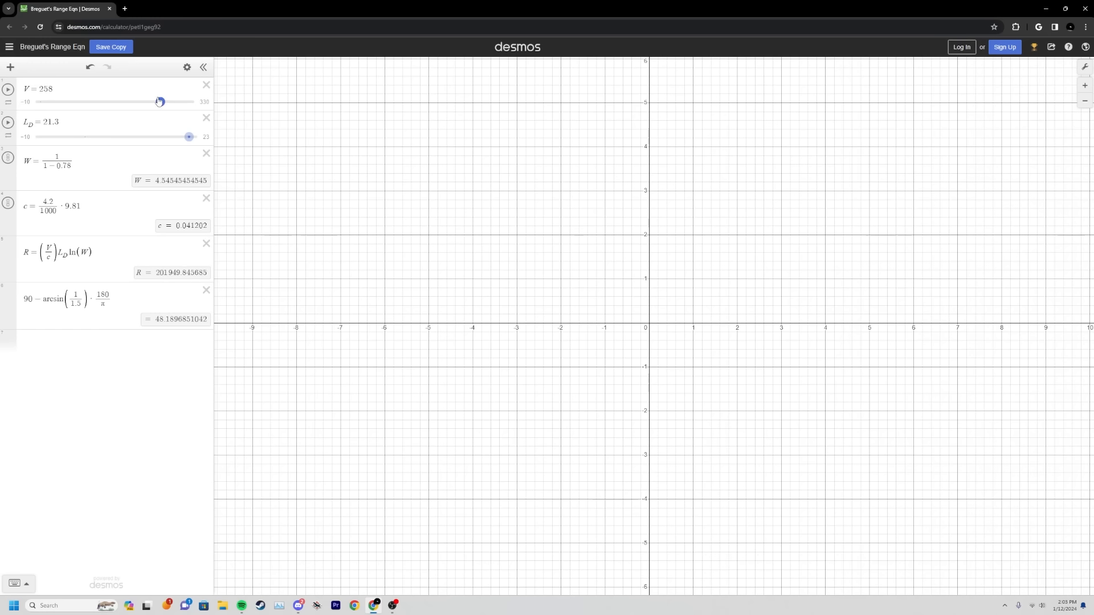
Change the fuel constant c to use 5.1/1000·9.81, giving range R about 166311.6.
left_click(89, 205)
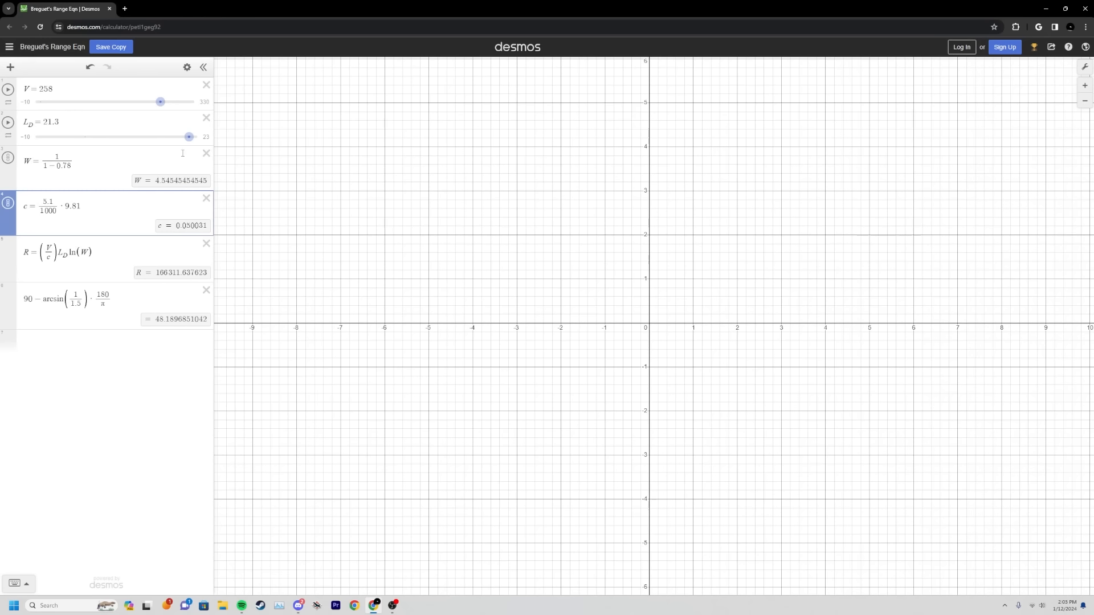
left_click_drag(189, 137, 165, 137)
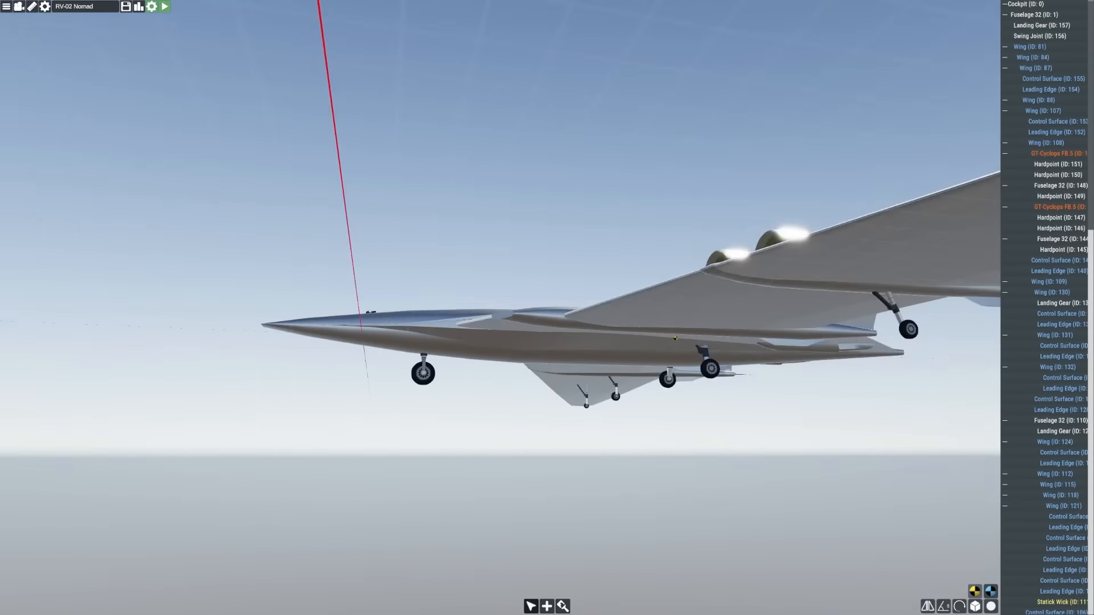
Bring up the launch settings for the RV-02 Nomad.
left_click(166, 6)
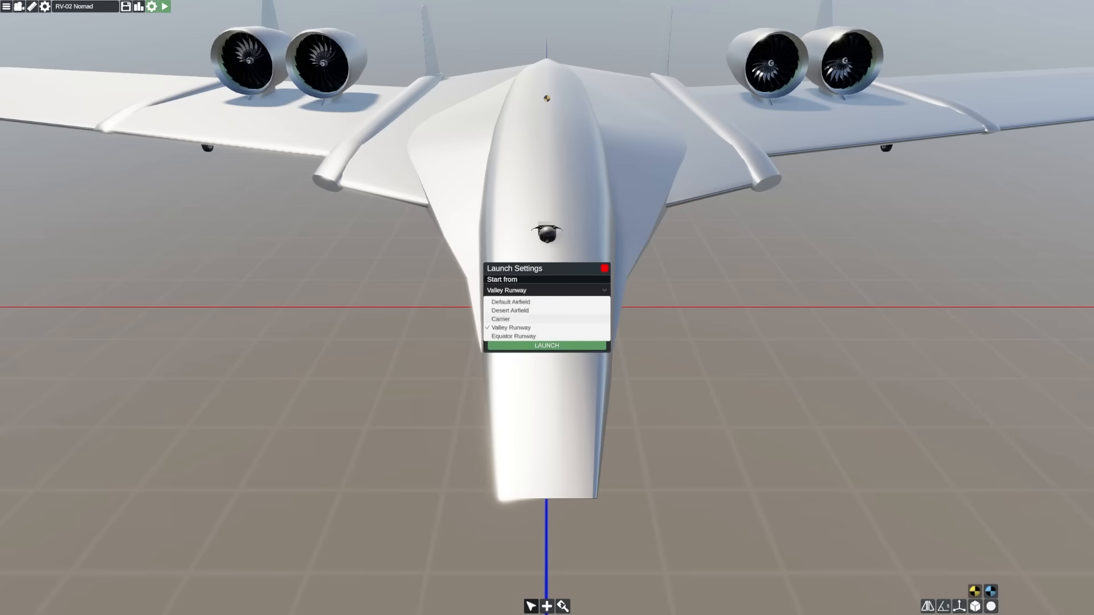
Add a speaker part on the nose set to a Sine 100Hz tone.
left_click(547, 345)
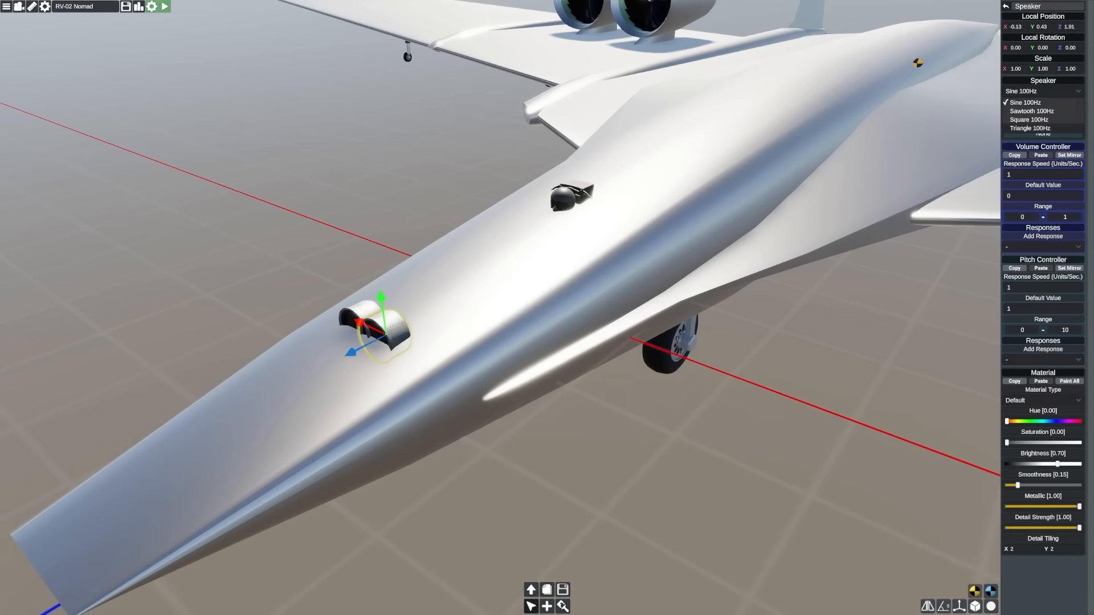
left_click(1028, 119)
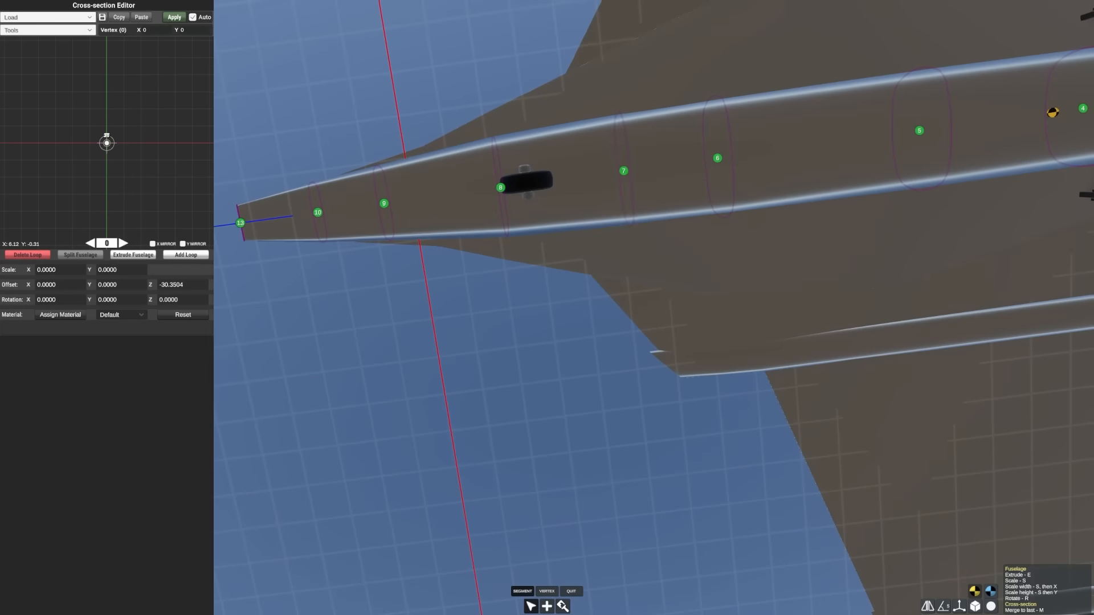
Enter cross-section editing on the rear fuselage loops.
left_click(570, 591)
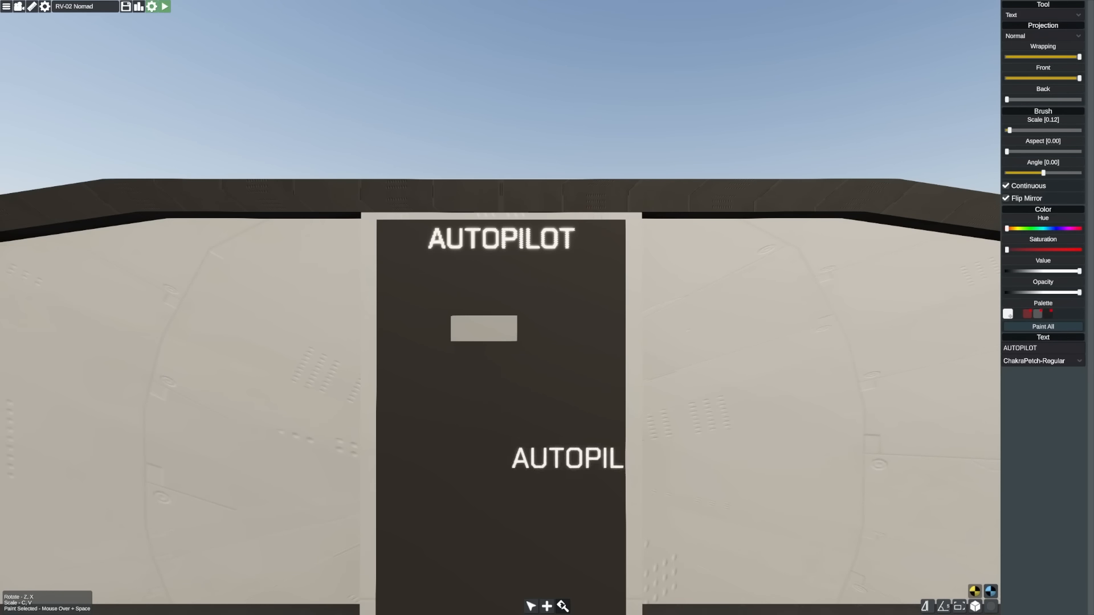
Add a light strip beside the ALT label with Red set to 232.
left_click(483, 328)
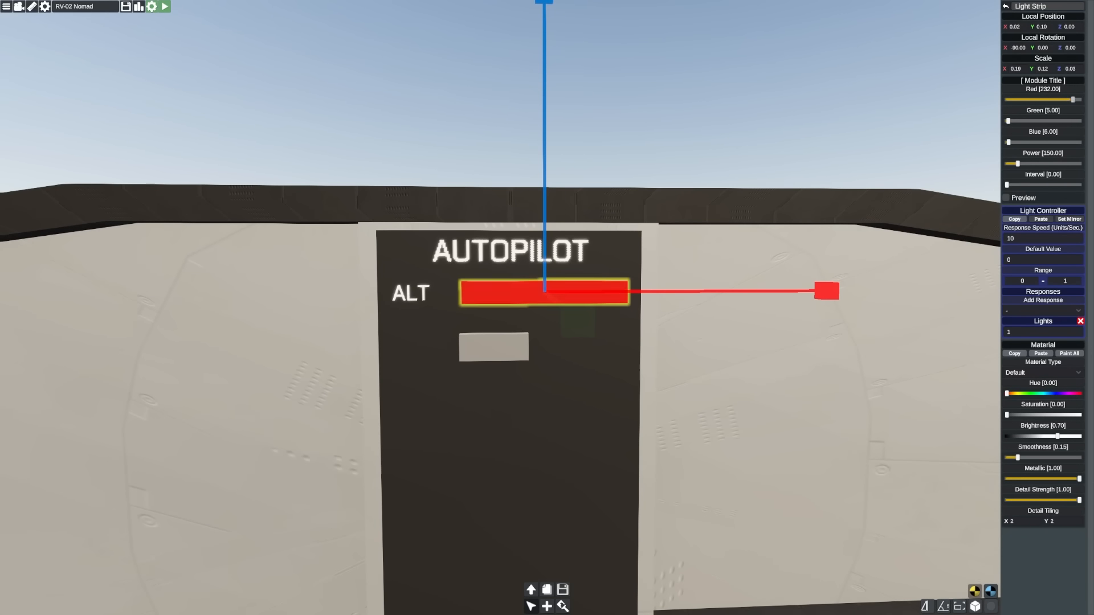
left_click(1007, 198)
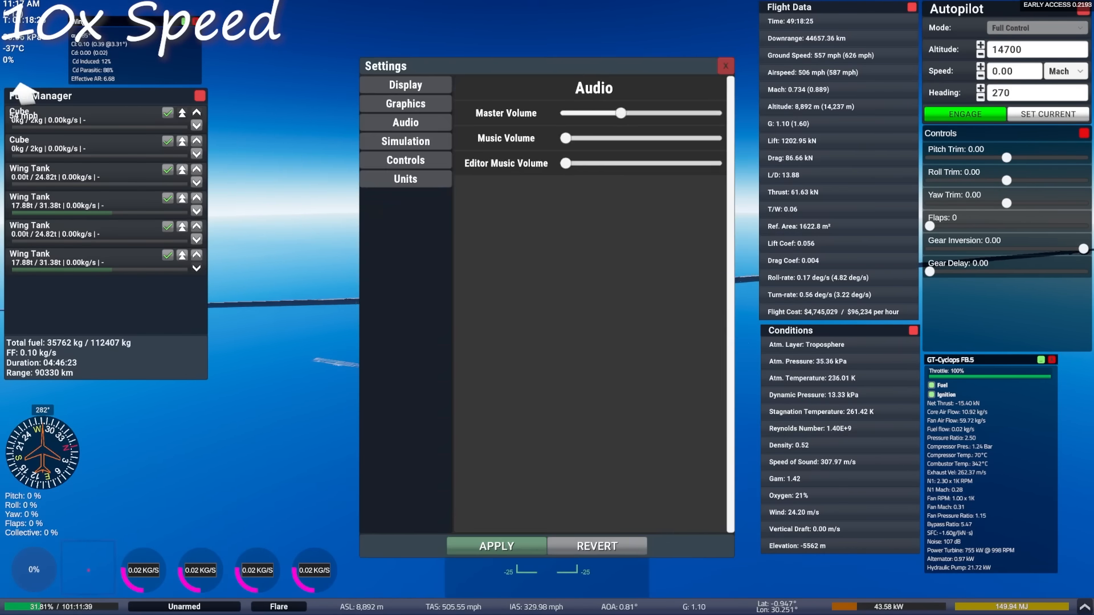
Close the Settings window and return to the cruise flight view.
left_click(724, 65)
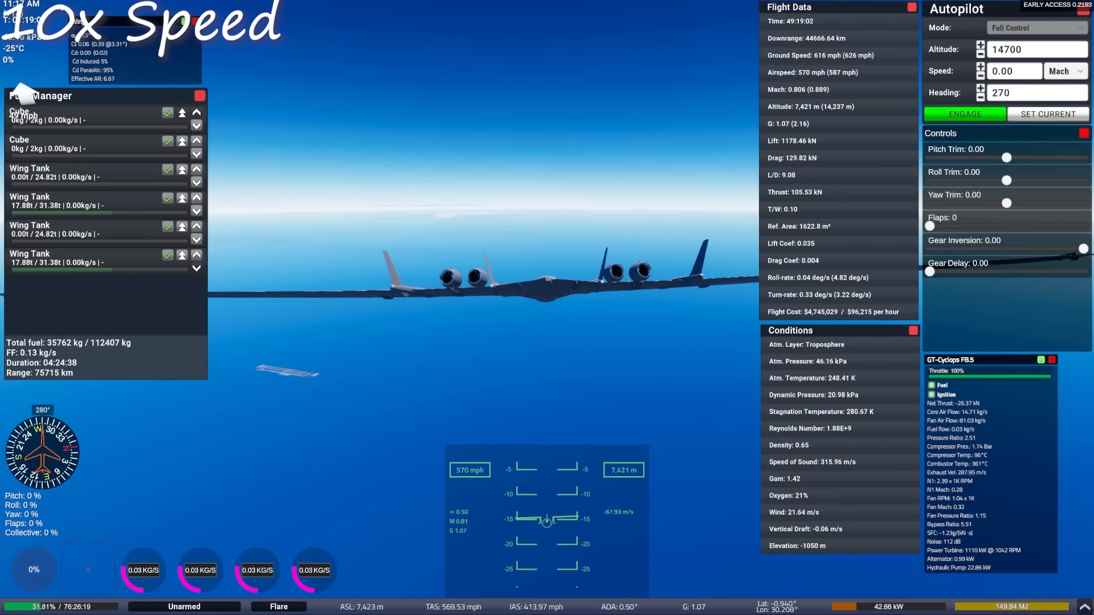